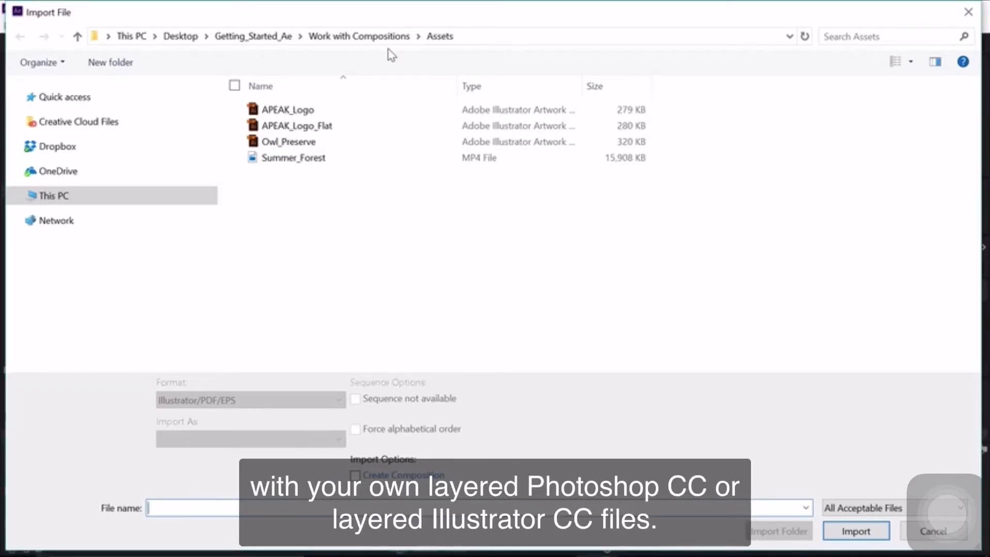
# Import Owl_Preserve.ai as a Composition - Retain Layer Sizes.
pyautogui.click(287, 141)
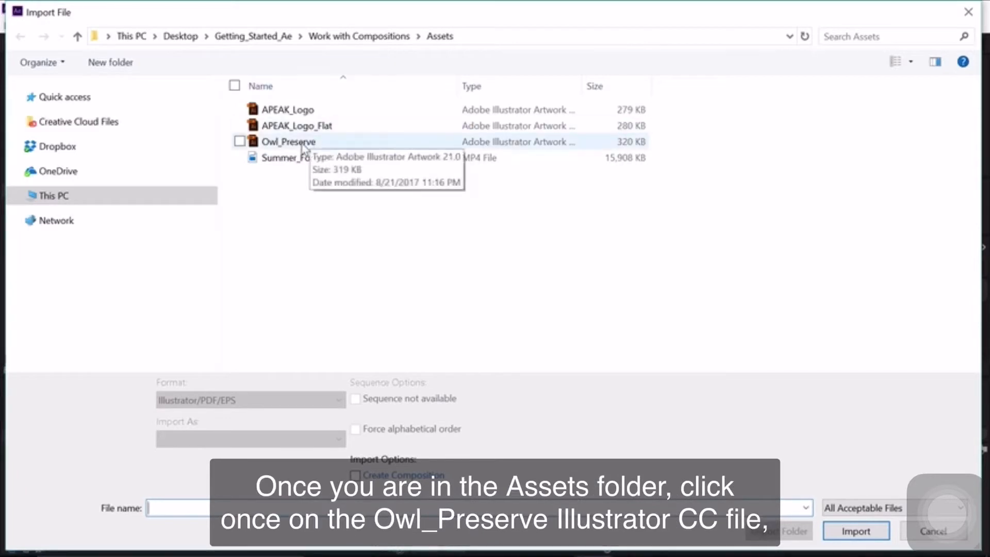
pyautogui.click(287, 141)
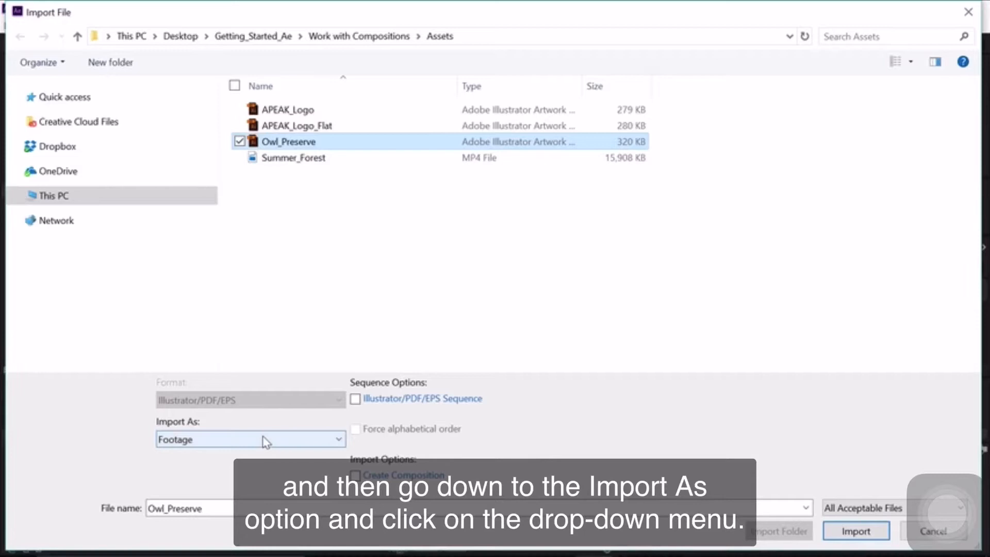
pyautogui.click(250, 439)
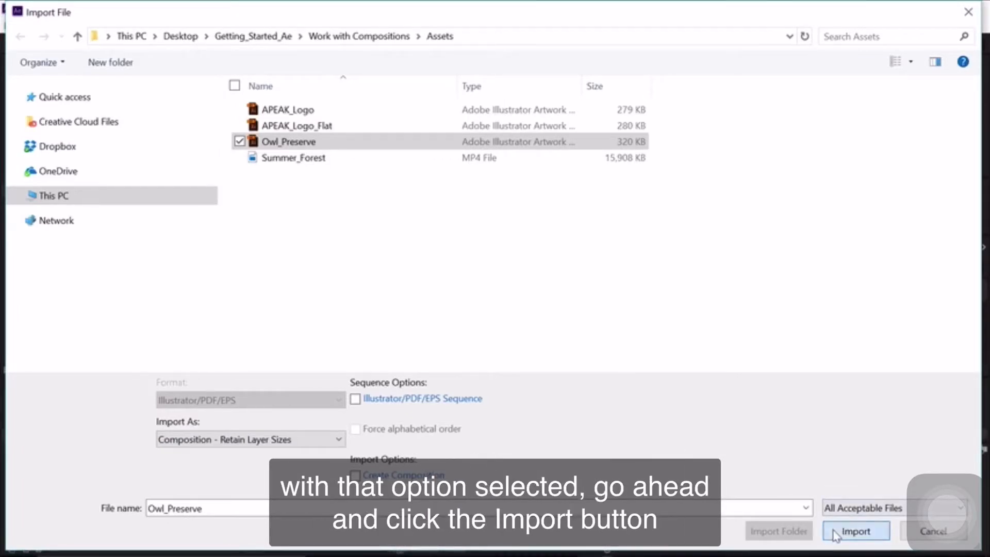
pyautogui.click(855, 531)
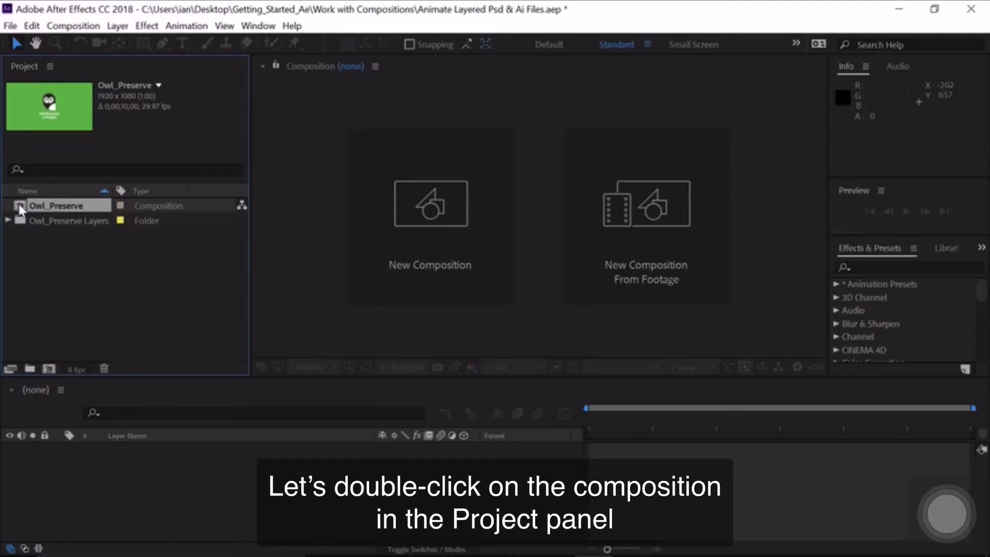
# Open the Owl_Preserve composition and move the Owl Preserve text layer to the top.
pyautogui.doubleClick(57, 206)
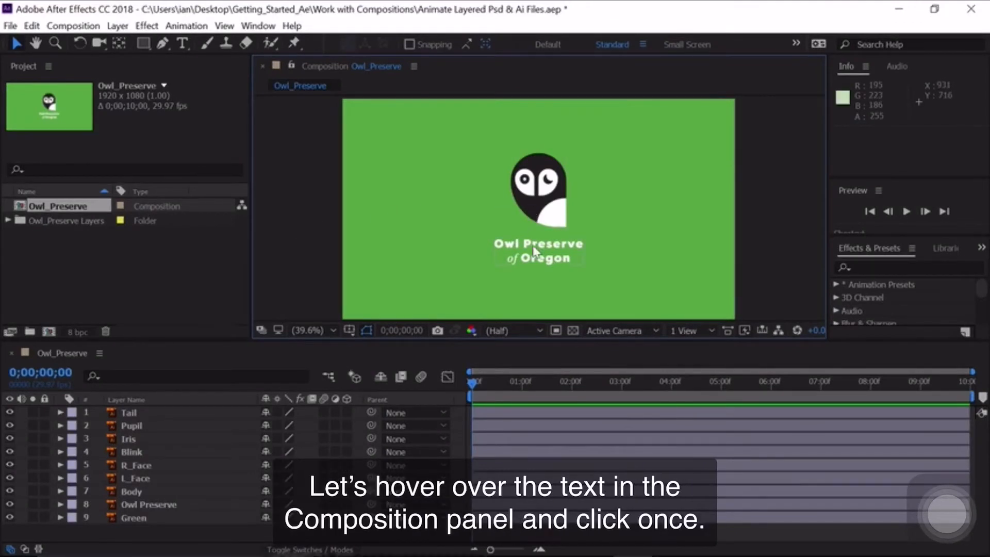
pyautogui.click(536, 251)
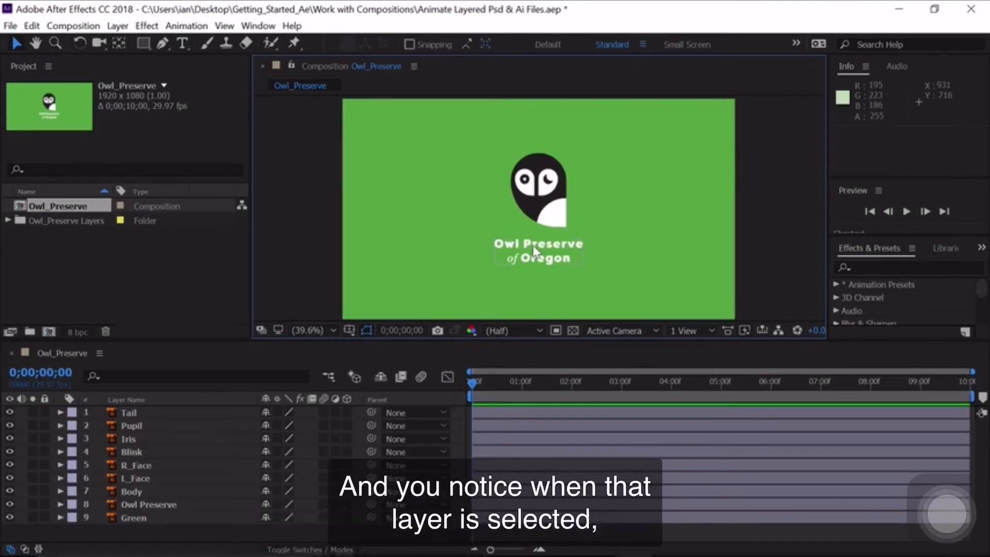
pyautogui.click(148, 503)
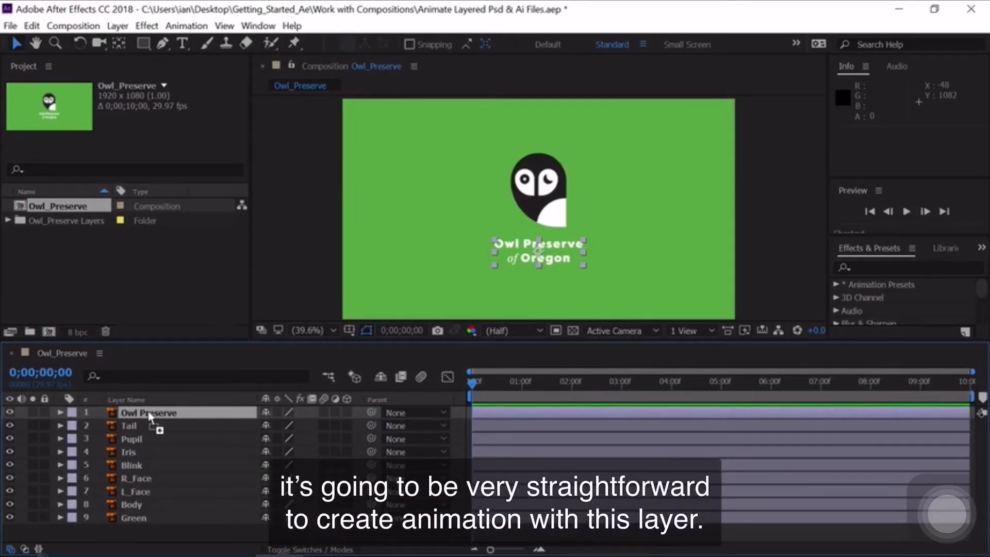
# Select the Owl Preserve text, Pupil and other owl layers, hiding Body to inspect parts.
pyautogui.click(60, 413)
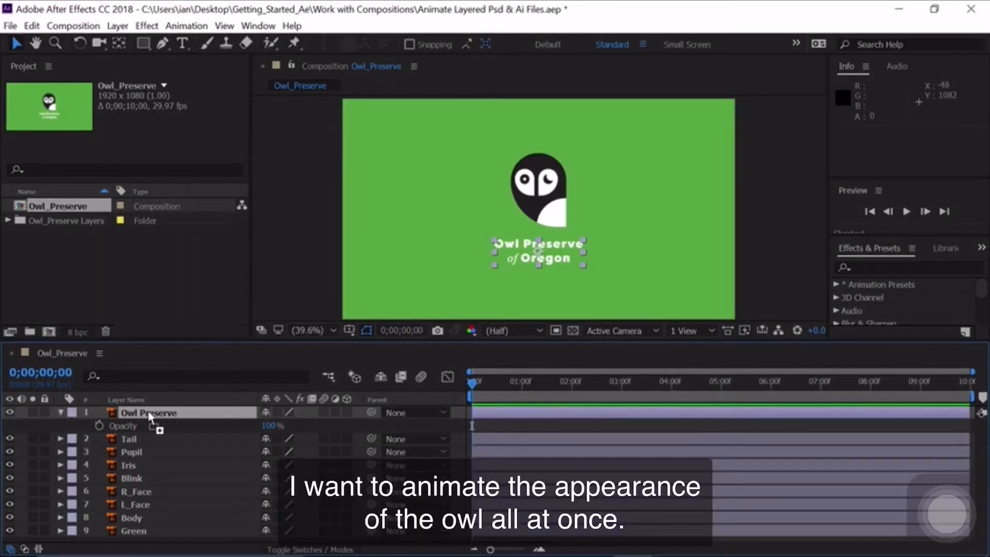
pyautogui.moveTo(124, 440)
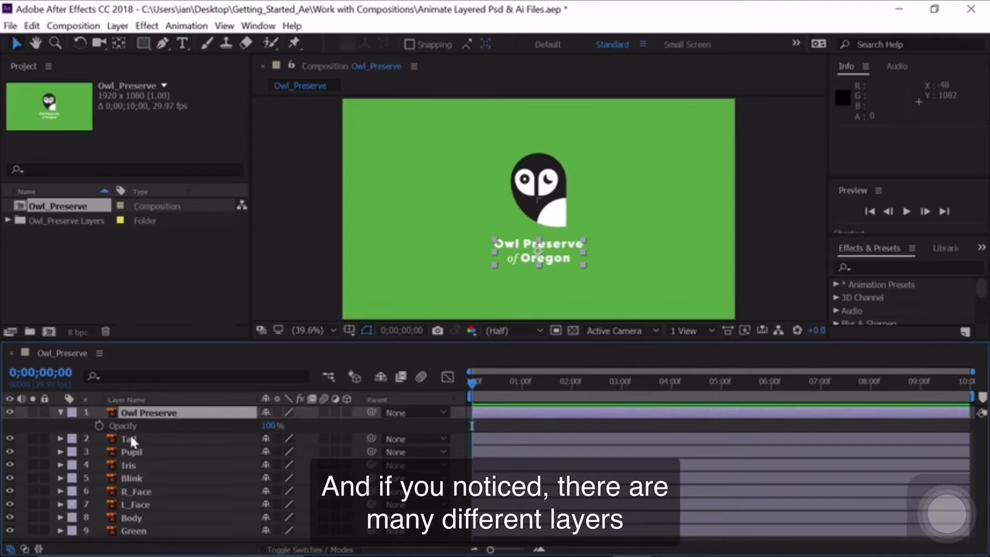
pyautogui.click(131, 452)
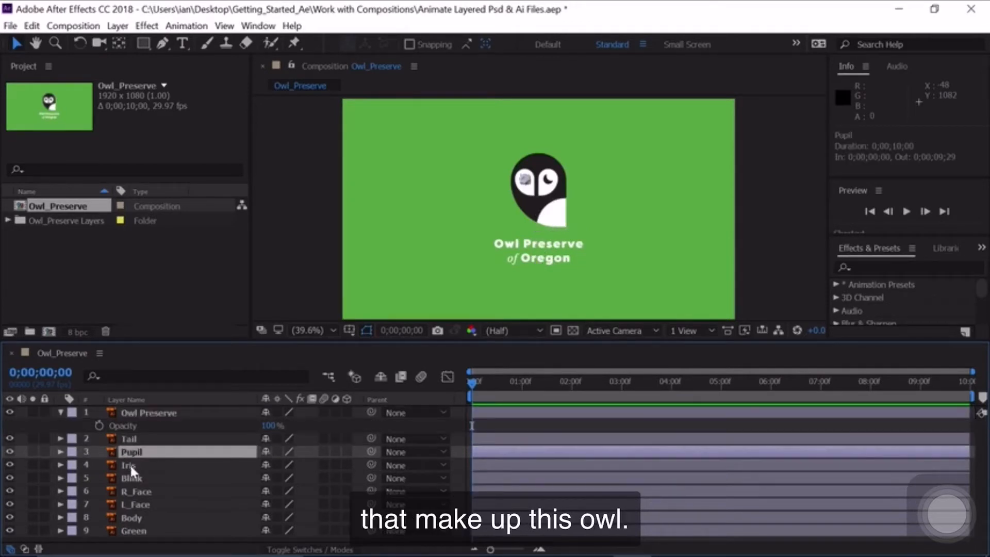
pyautogui.click(135, 491)
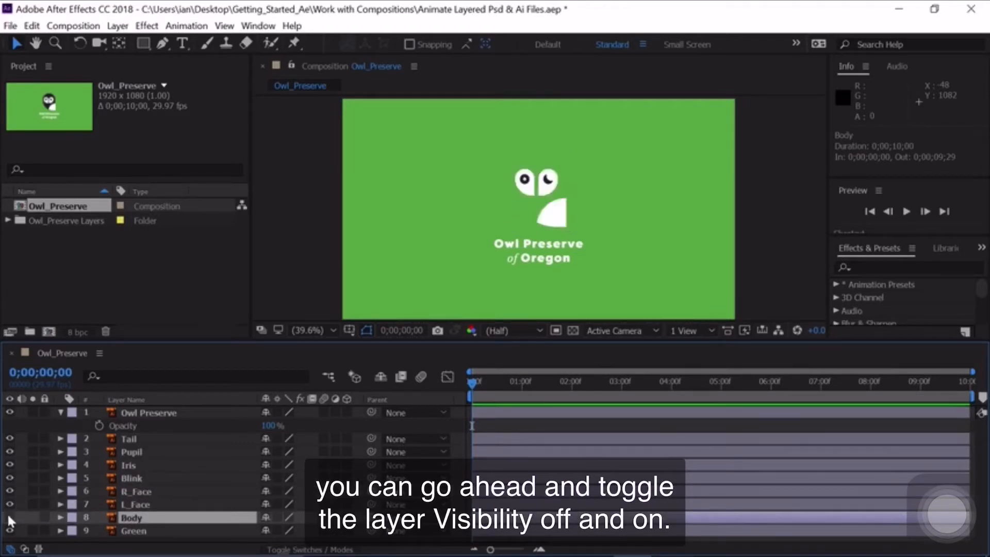
pyautogui.click(130, 517)
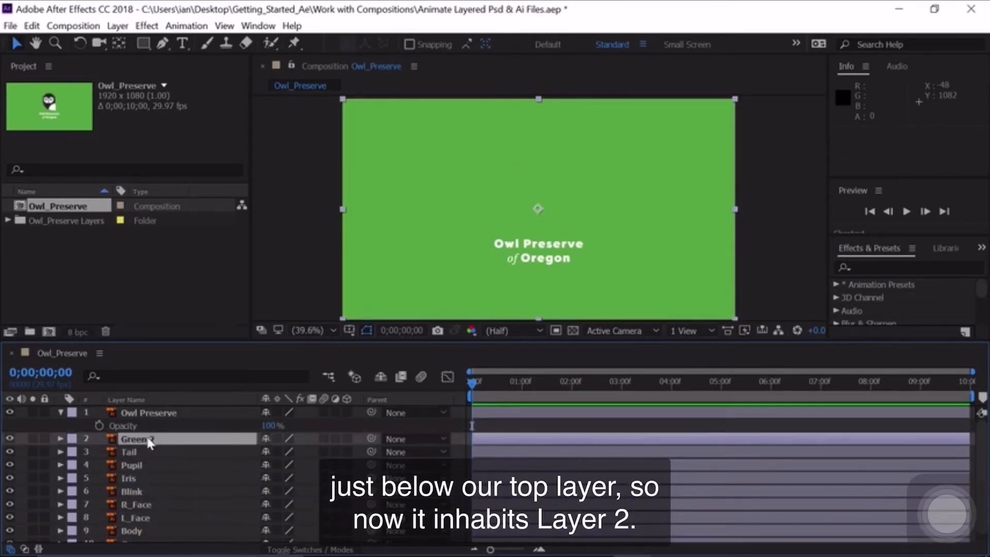
# Keyframe Green 2 opacity from 100% at 0s to 0% at 1s.
pyautogui.press('t')
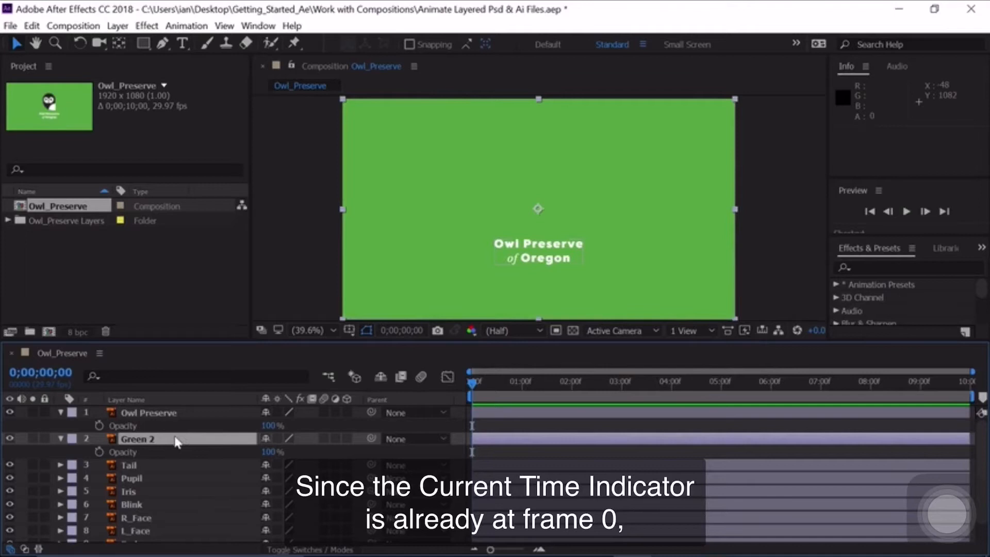
pyautogui.click(99, 452)
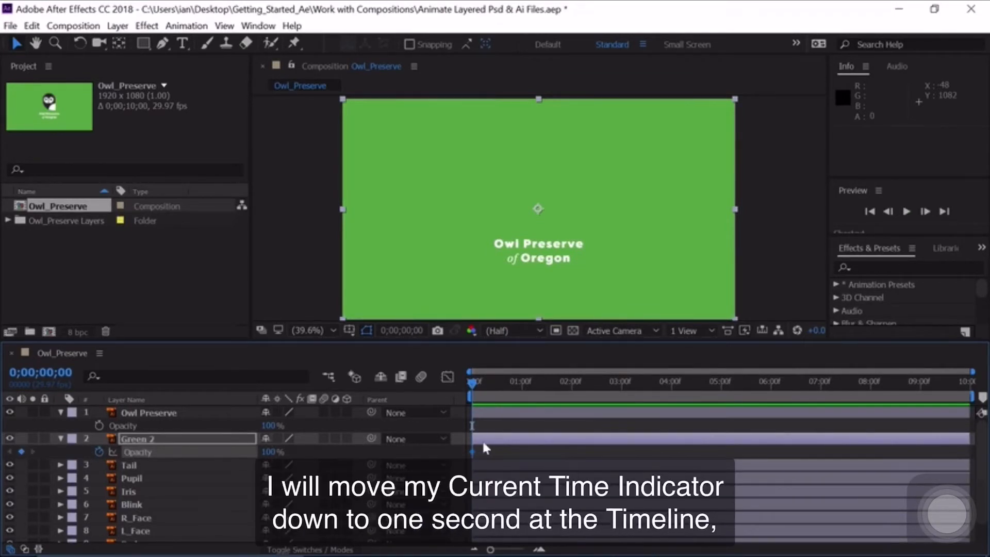
pyautogui.moveTo(472, 382); pyautogui.dragTo(518, 382)
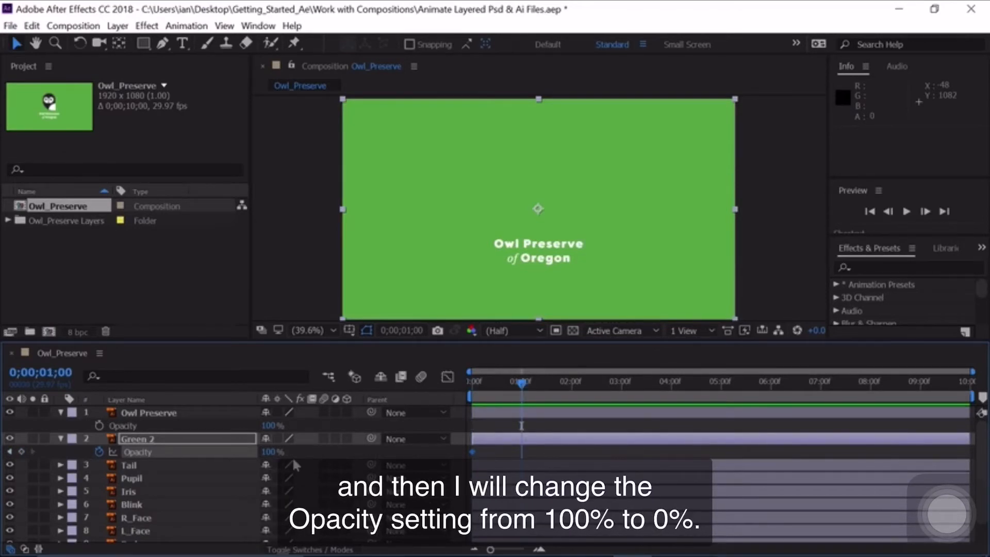
pyautogui.click(273, 451)
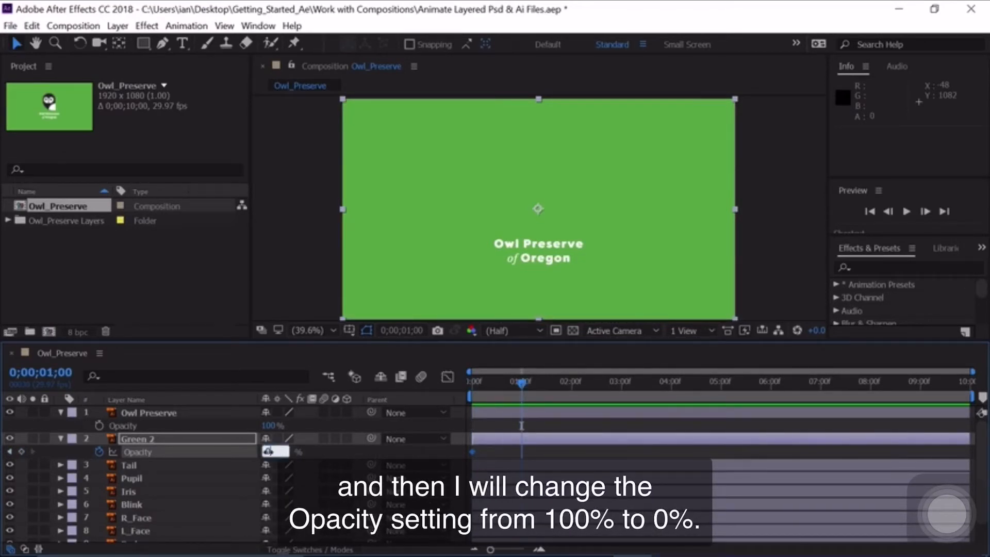
pyautogui.write('0 %')
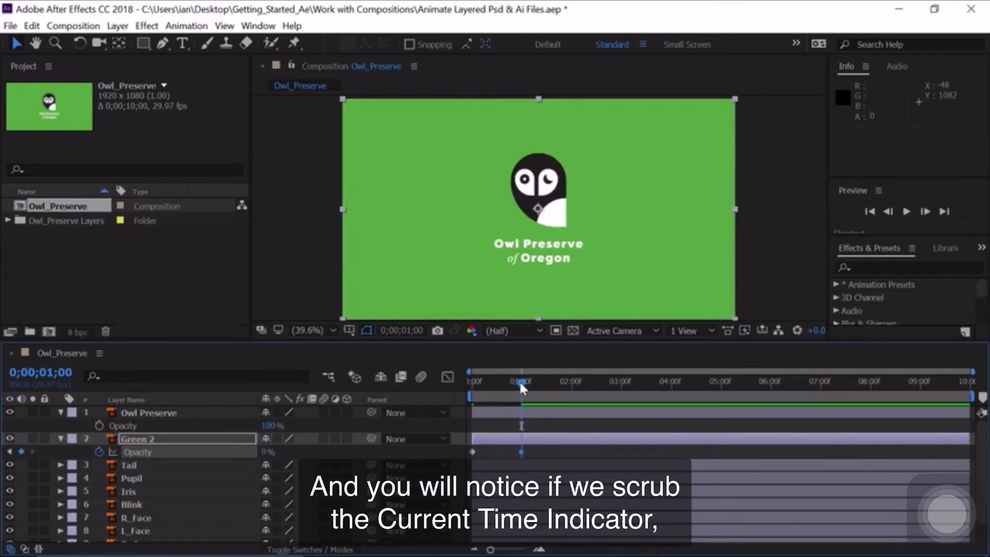
pyautogui.moveTo(521, 395); pyautogui.dragTo(518, 395)
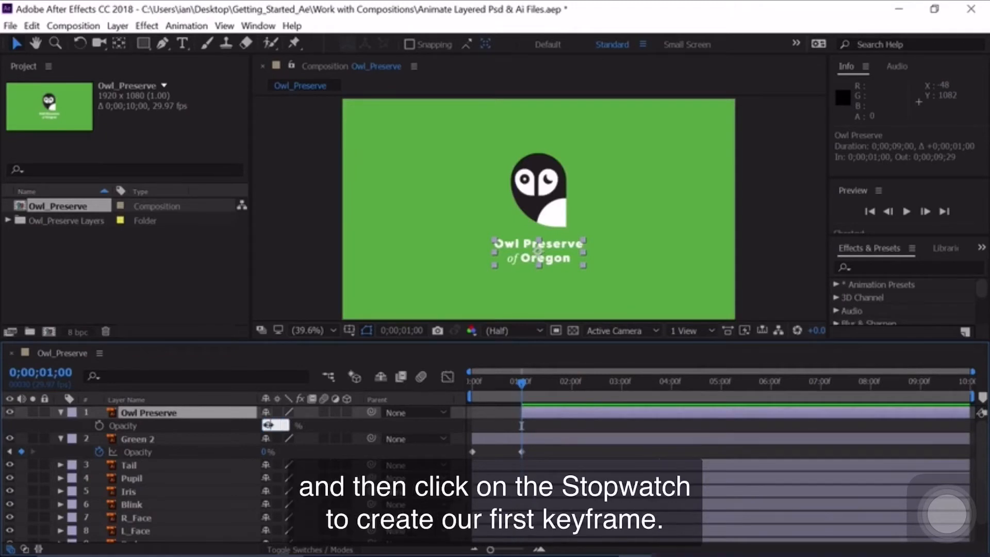
# Keyframe Owl Preserve opacity 0% at 1s and 100% at 2s, then return to start.
pyautogui.click(98, 426)
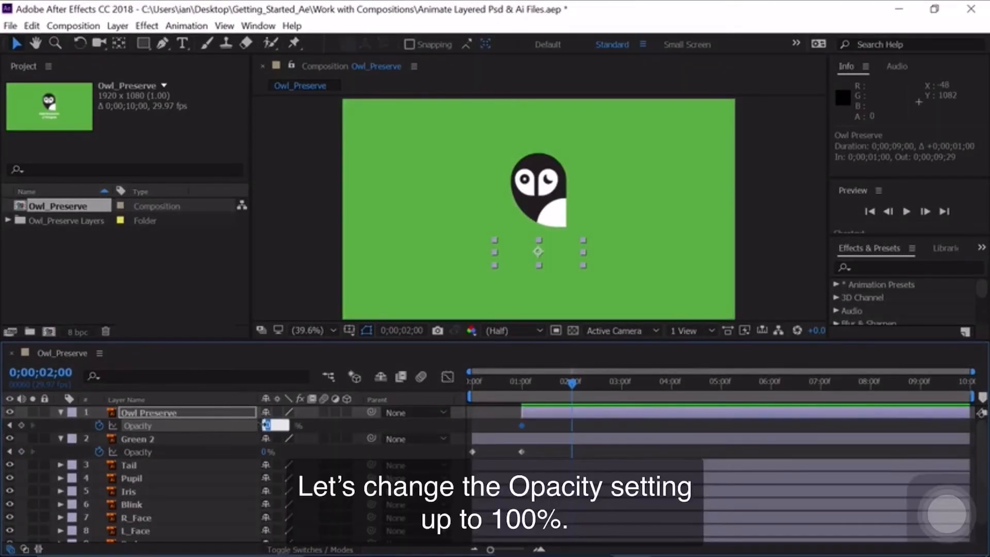
pyautogui.write('100')
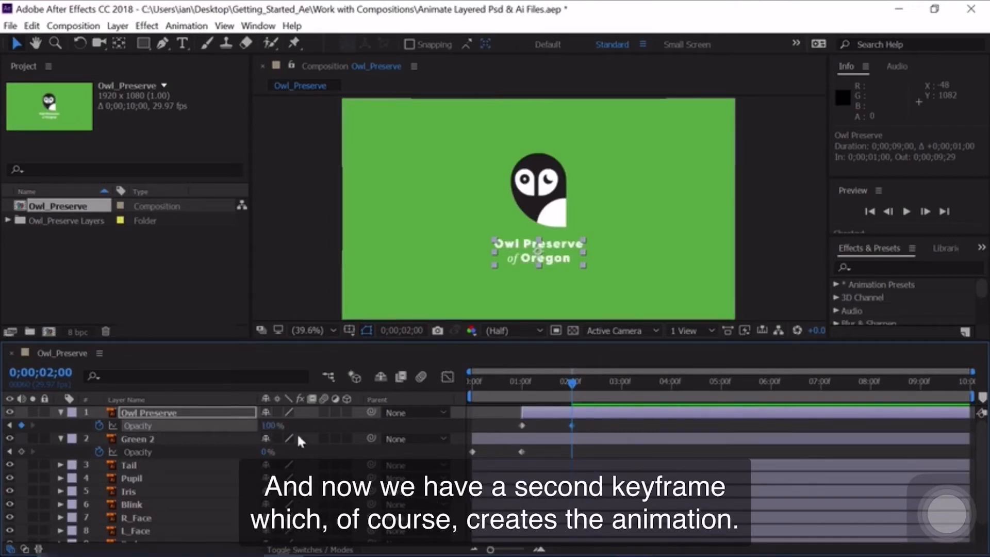
pyautogui.moveTo(570, 383); pyautogui.dragTo(472, 383)
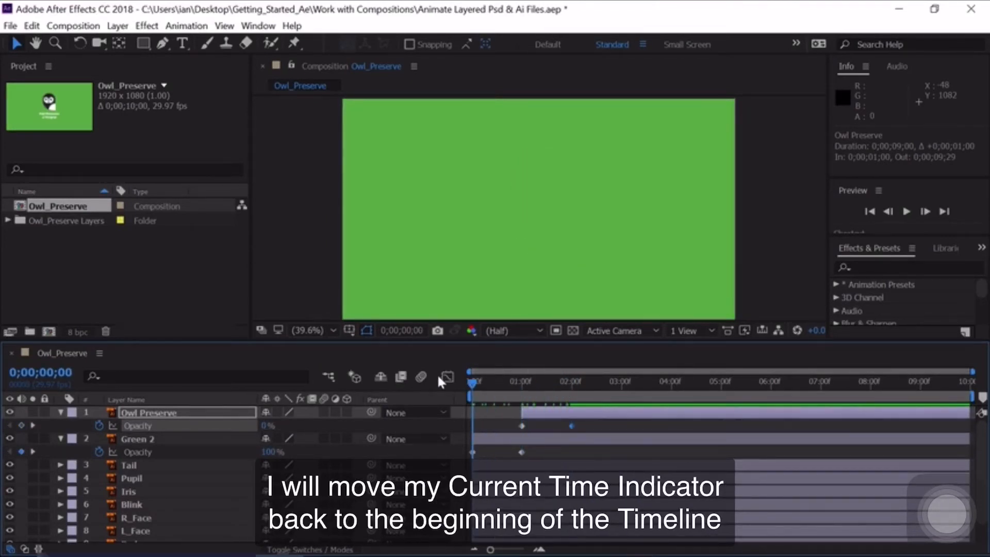
pyautogui.press('space')
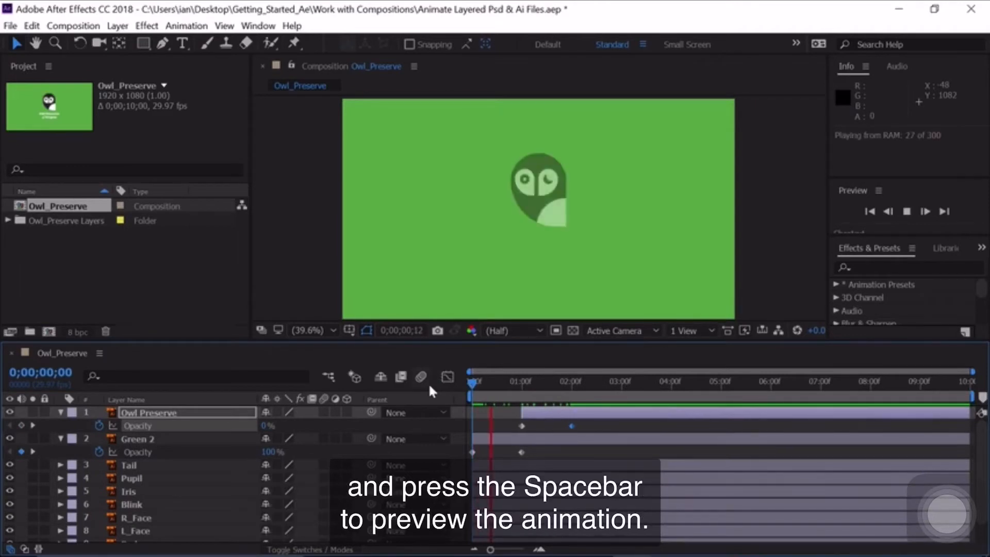
pyautogui.press('space')
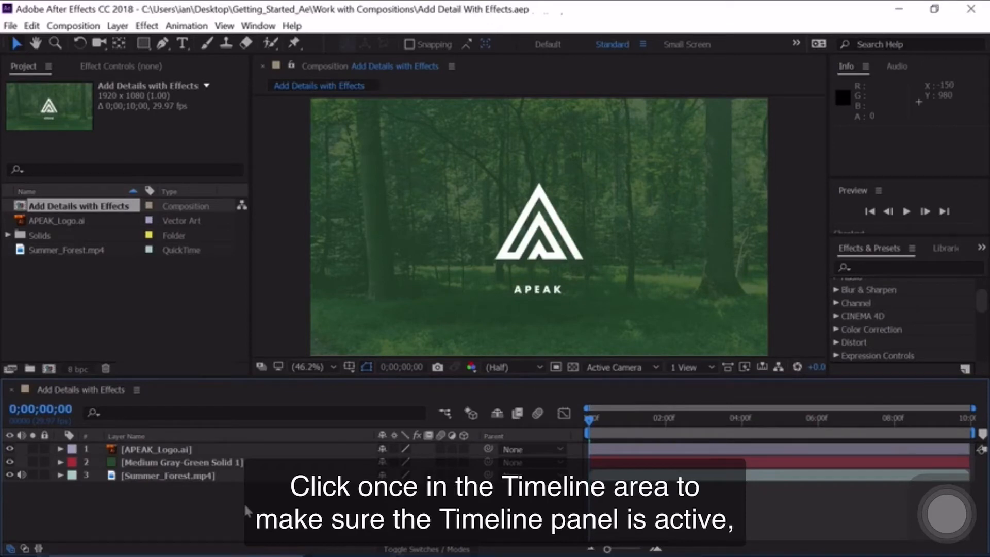
# Preview the Add Details with Effects composition, stop it, and jump to the start.
pyautogui.press('space')
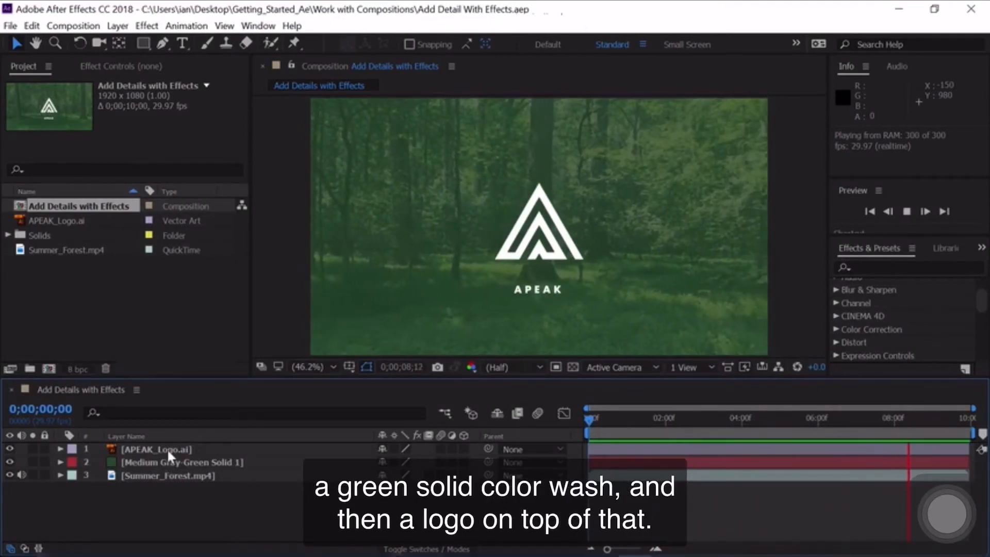
pyautogui.press('space')
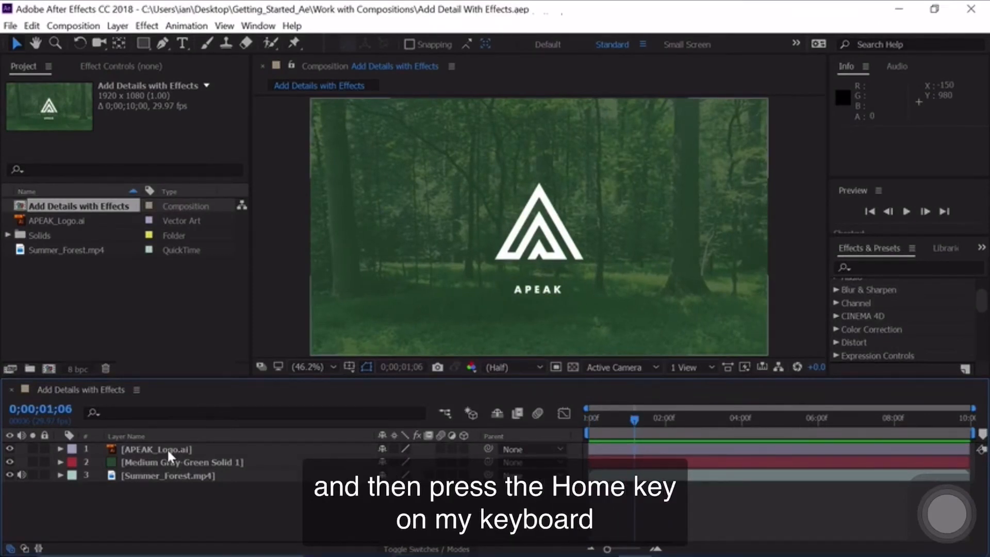
pyautogui.press('Home')
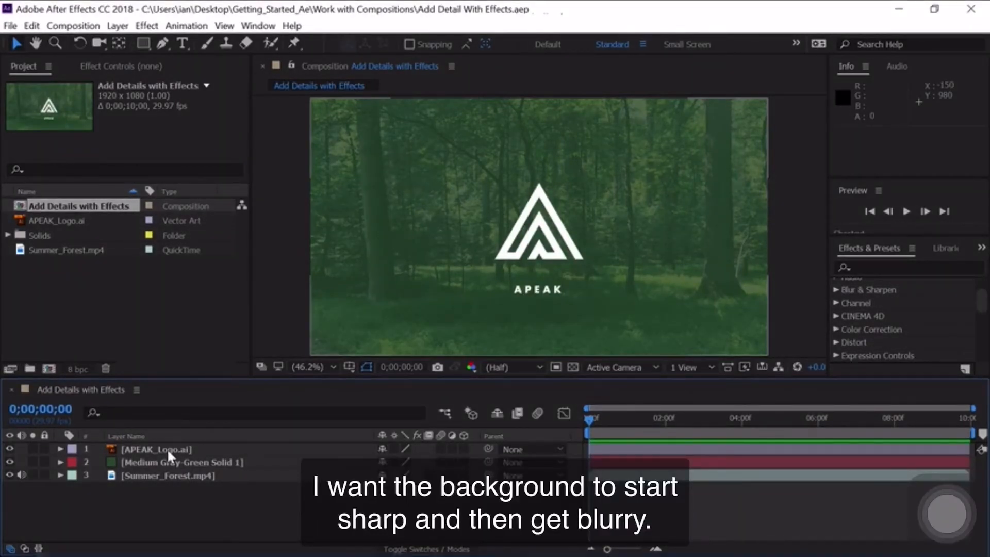
# Select the Summer_Forest.mp4 layer in the Timeline.
pyautogui.click(168, 476)
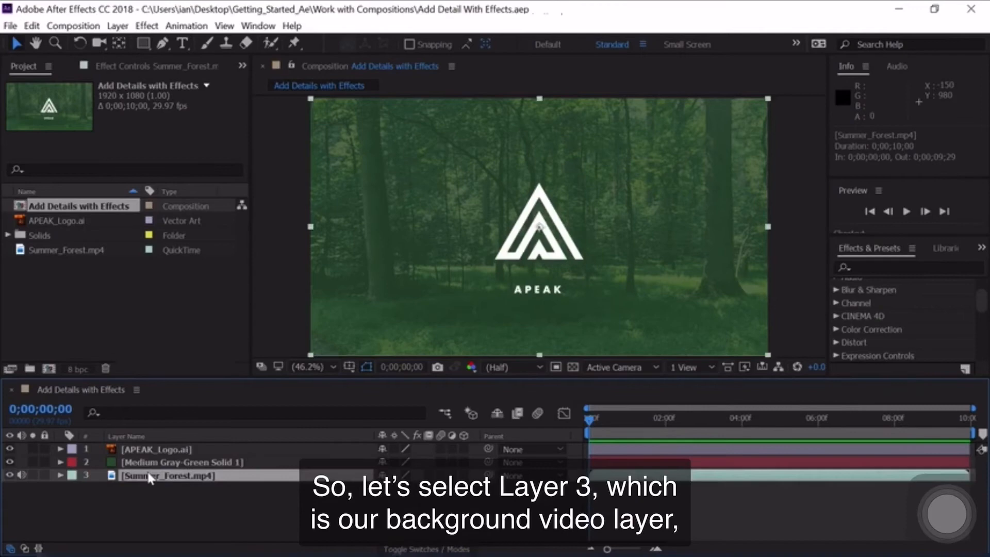
pyautogui.click(167, 475)
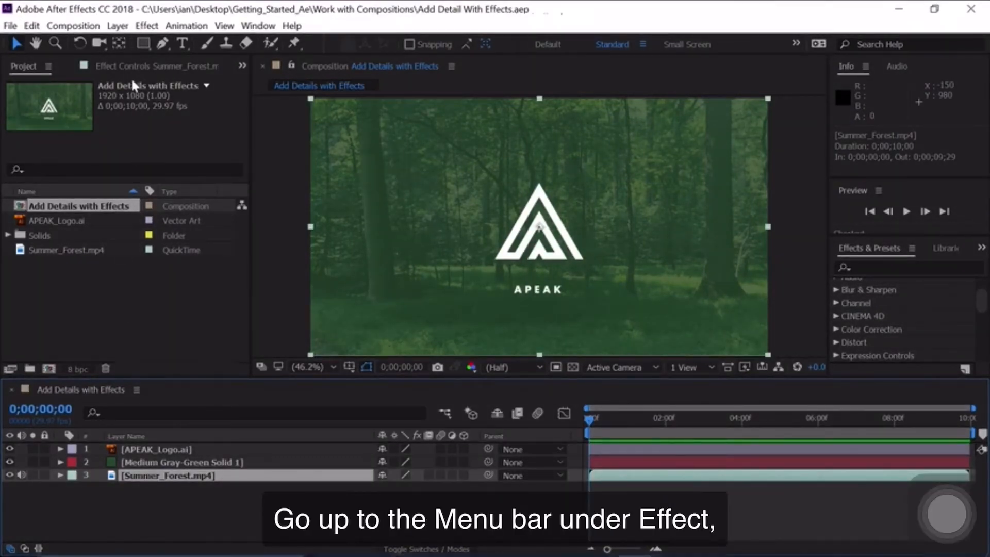
# Open the Effect menu for the Summer_Forest layer.
pyautogui.click(146, 26)
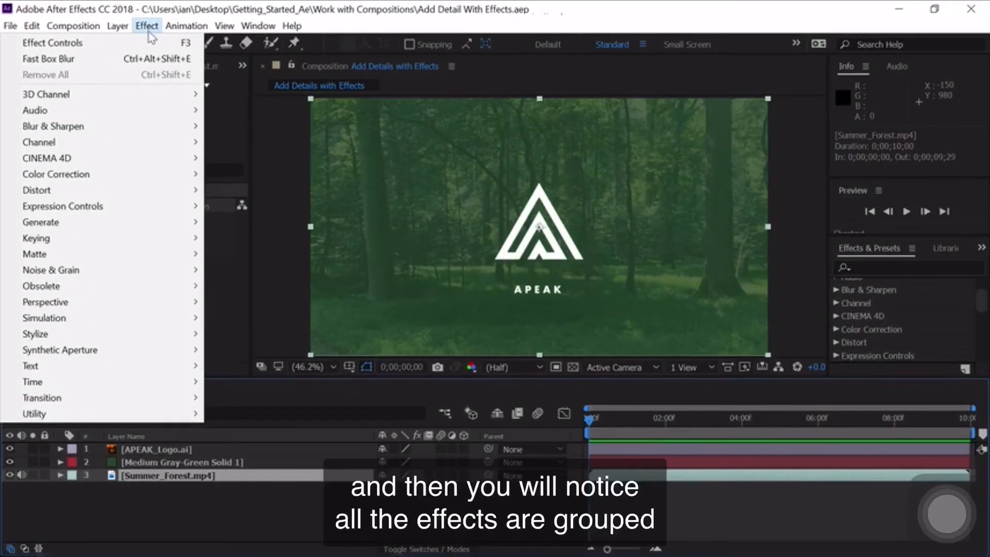
pyautogui.moveTo(34, 110)
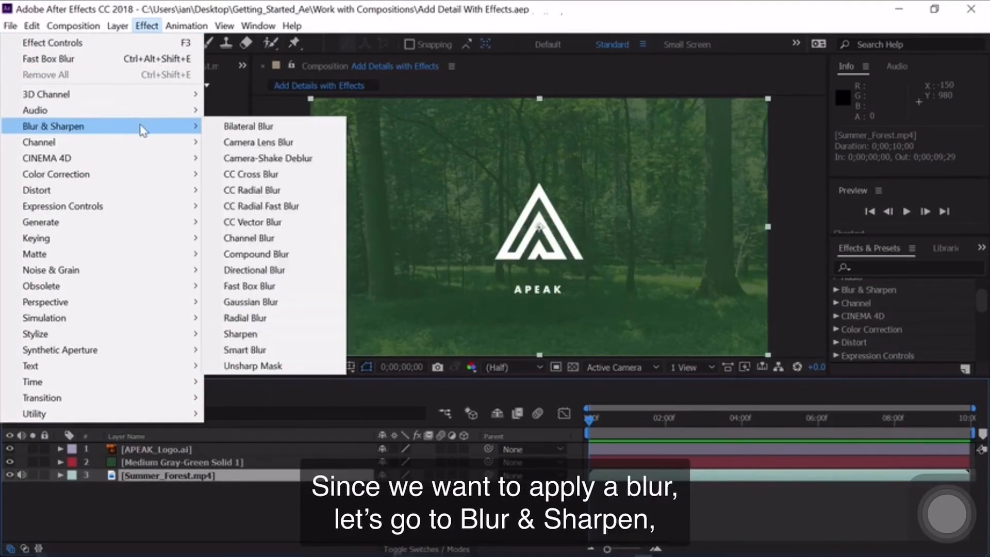
pyautogui.moveTo(249, 126)
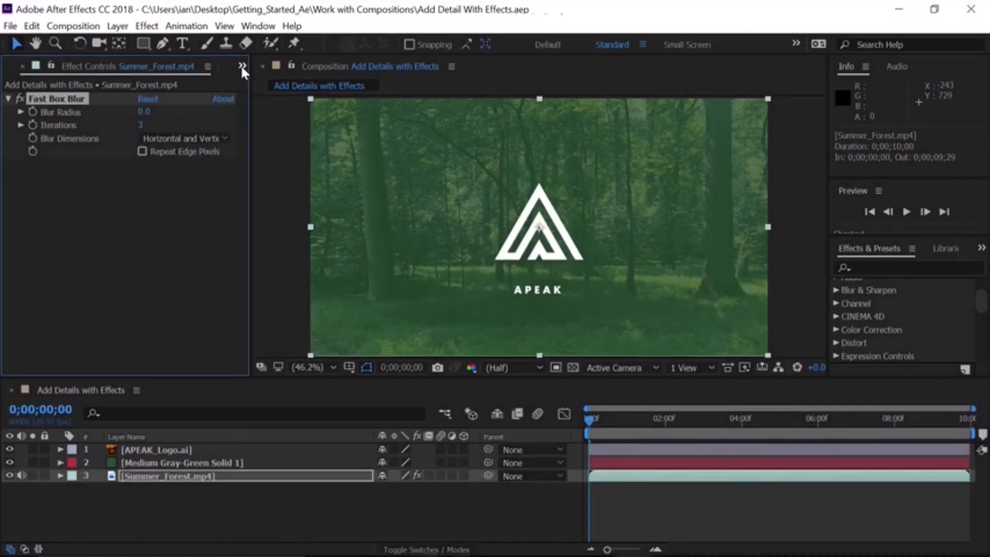
# Switch to the Effect Controls panel showing Fast Box Blur settings.
pyautogui.click(242, 66)
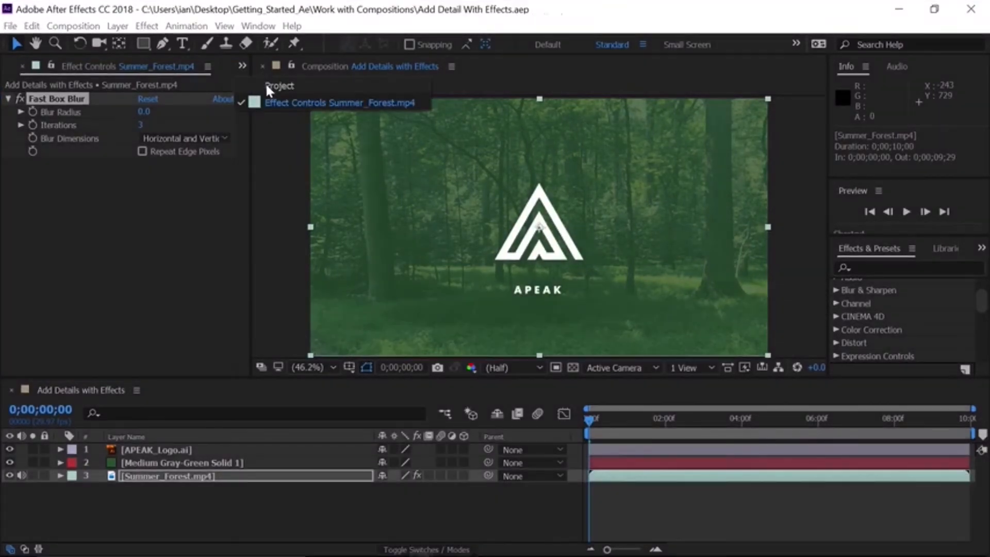
pyautogui.click(279, 86)
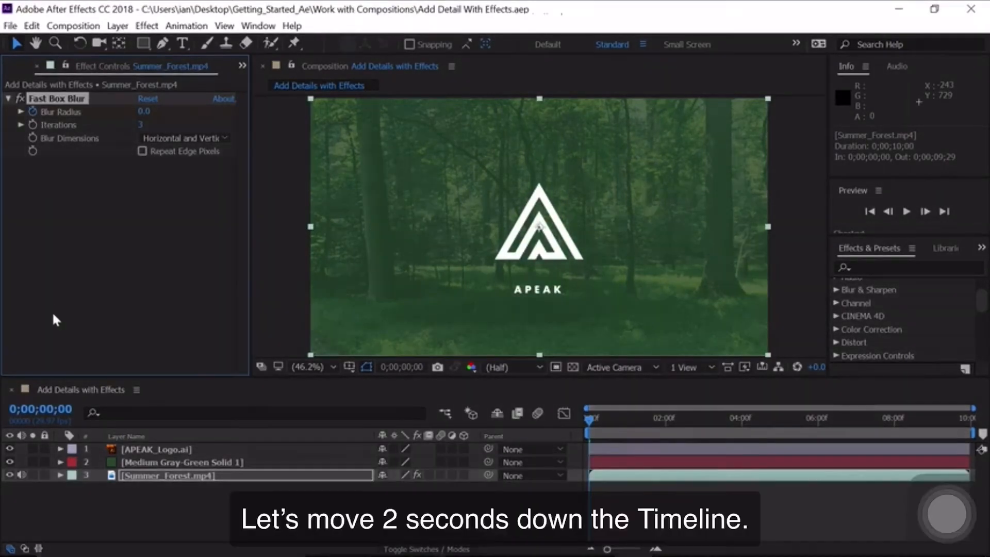
# At 0;00;02;00, raise the Fast Box Blur radius to 50.
pyautogui.click(40, 409)
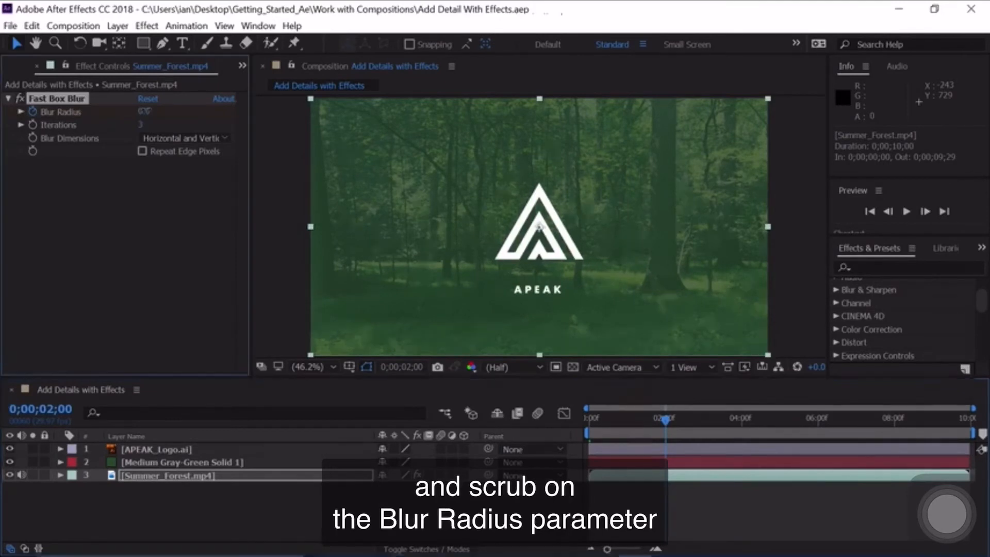
pyautogui.moveTo(143, 112); pyautogui.dragTo(180, 112)
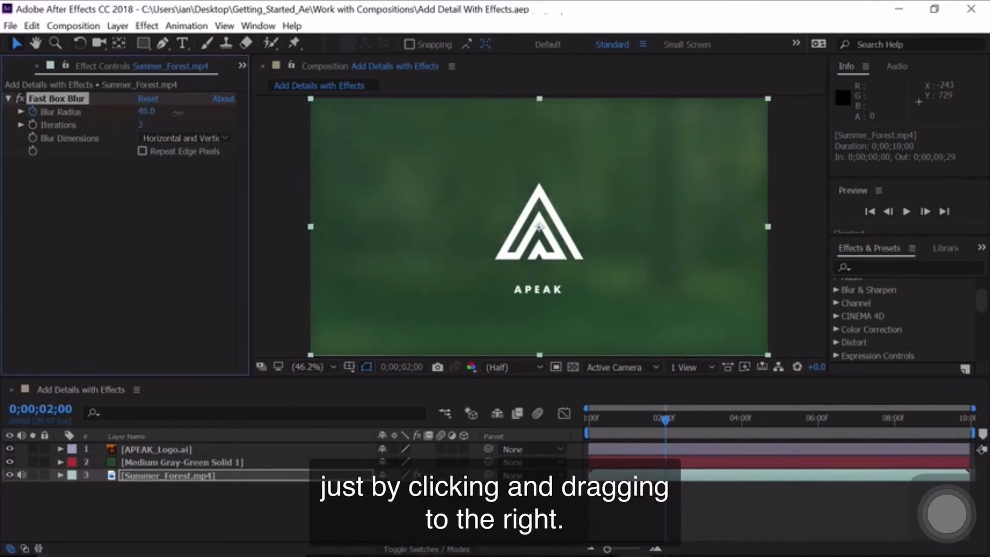
pyautogui.moveTo(146, 111); pyautogui.dragTo(164, 111)
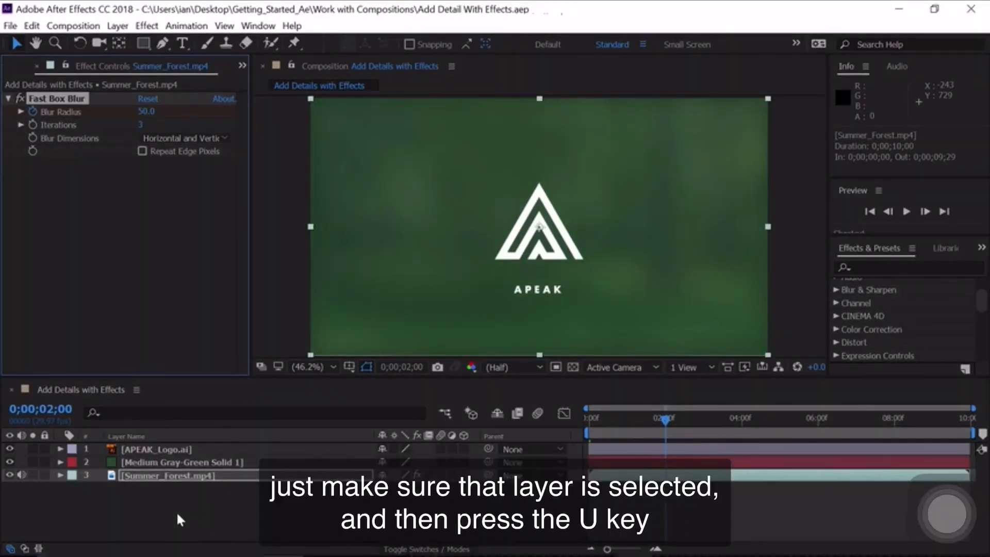
# Reveal Summer_Forest.mp4's Blur Radius keyframes and scrub to check the blur ramp (about 25.8 at one second).
pyautogui.click(167, 476)
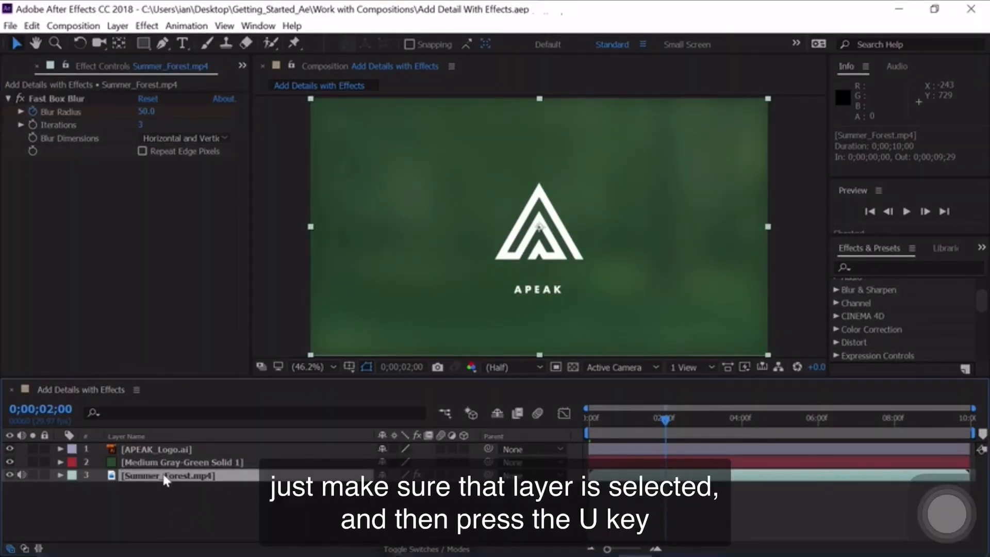
pyautogui.press('u')
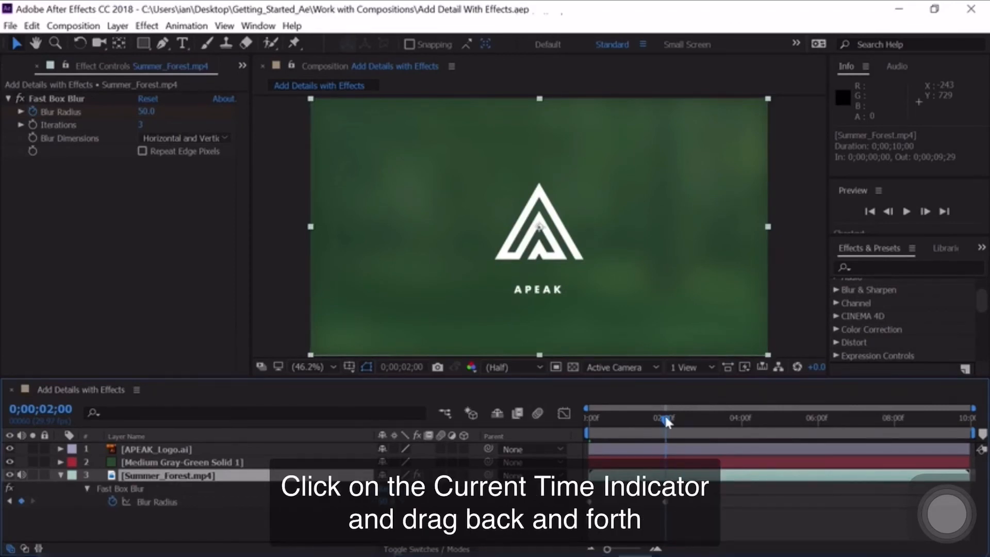
pyautogui.moveTo(664, 418); pyautogui.dragTo(586, 419)
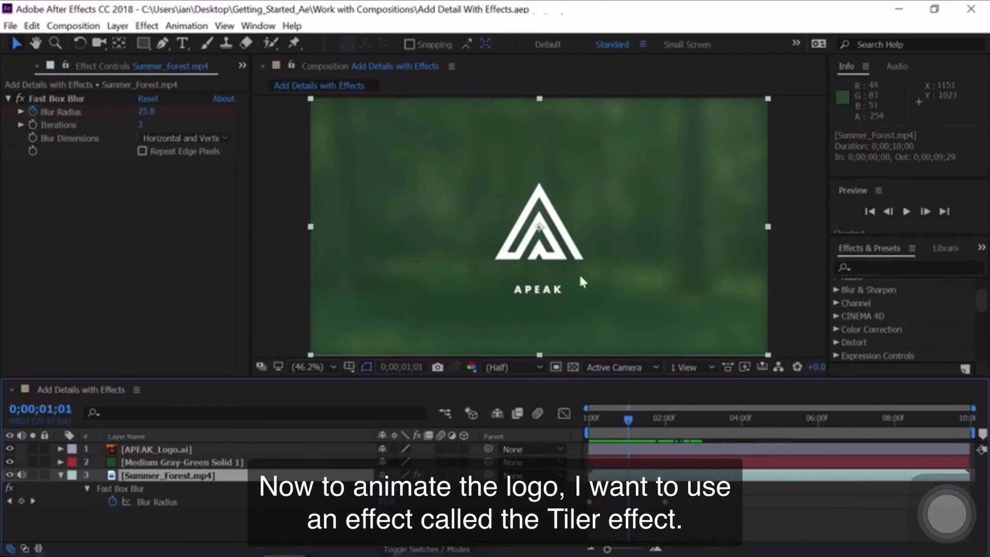
pyautogui.moveTo(615, 294)
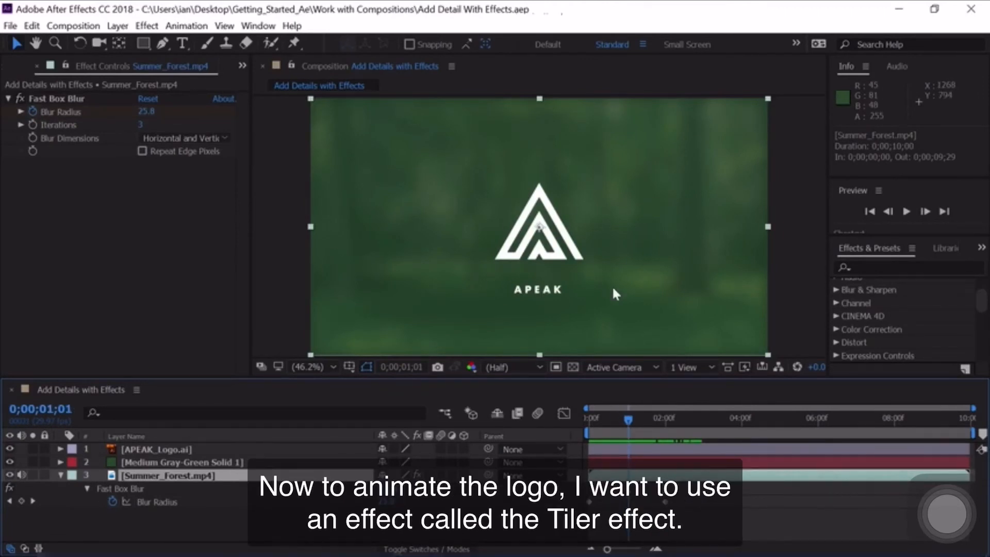
# Select the APEAK_Logo.ai layer and search Effects & Presets for 'tiler'.
pyautogui.click(158, 450)
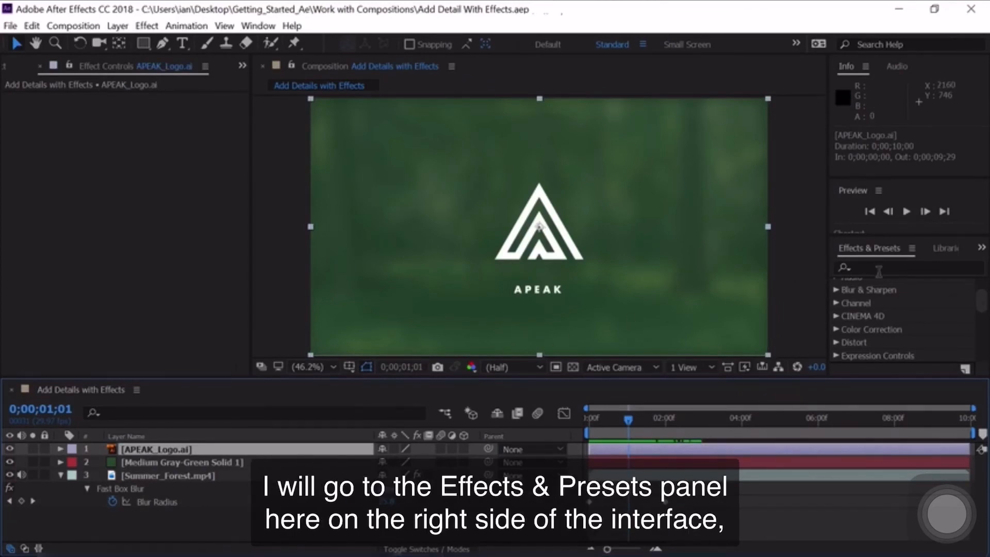
pyautogui.click(906, 268)
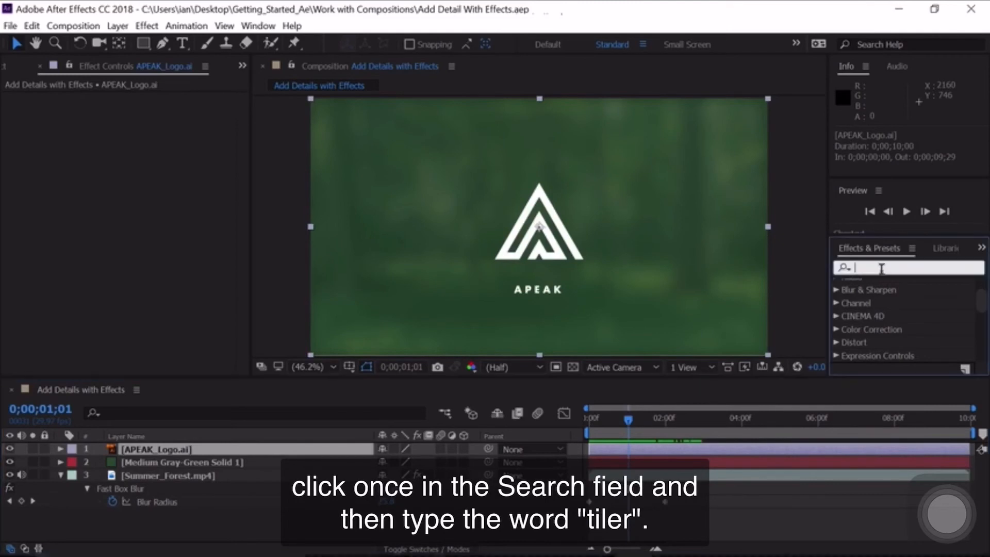
pyautogui.write('tiler')
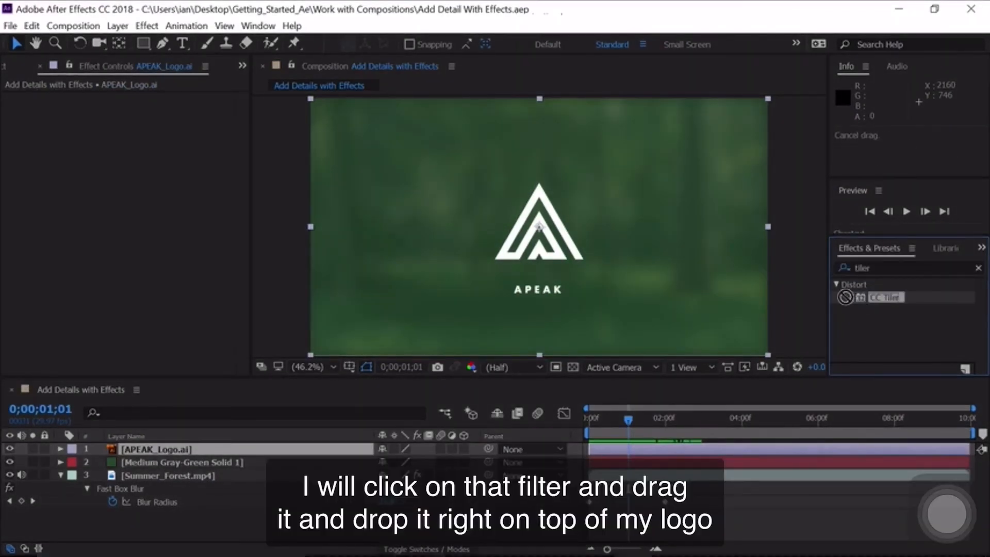
# Drag CC Tiler onto the APEAK logo in the Composition panel.
pyautogui.moveTo(883, 297); pyautogui.dragTo(547, 252)
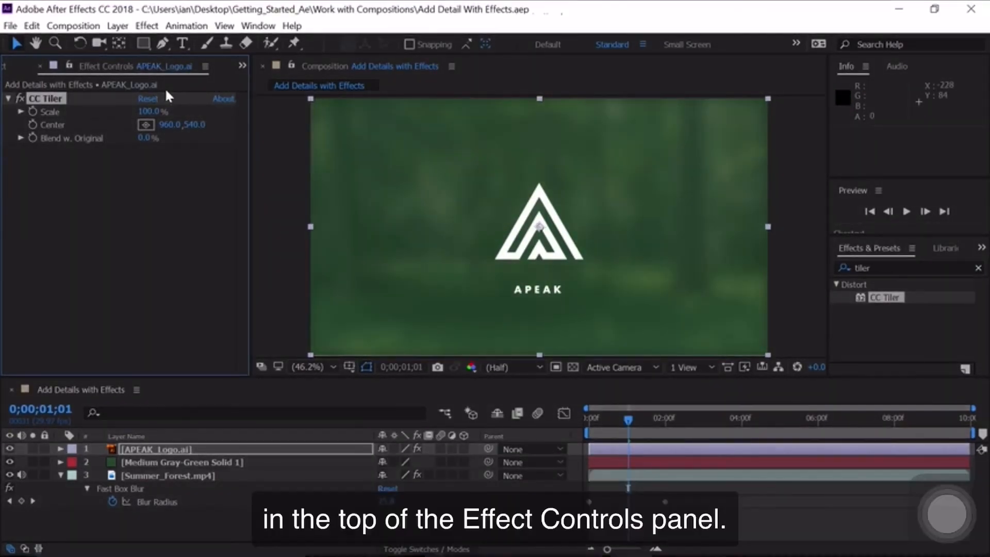
pyautogui.moveTo(172, 401)
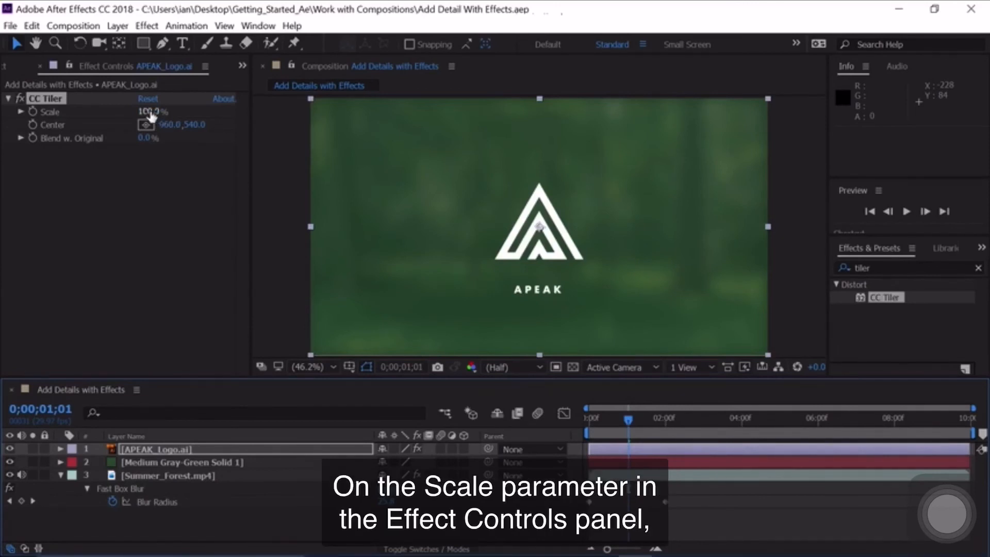
# Keyframe CC Tiler Scale at 0% at one second and 100% at three seconds.
pyautogui.moveTo(152, 112); pyautogui.dragTo(136, 112)
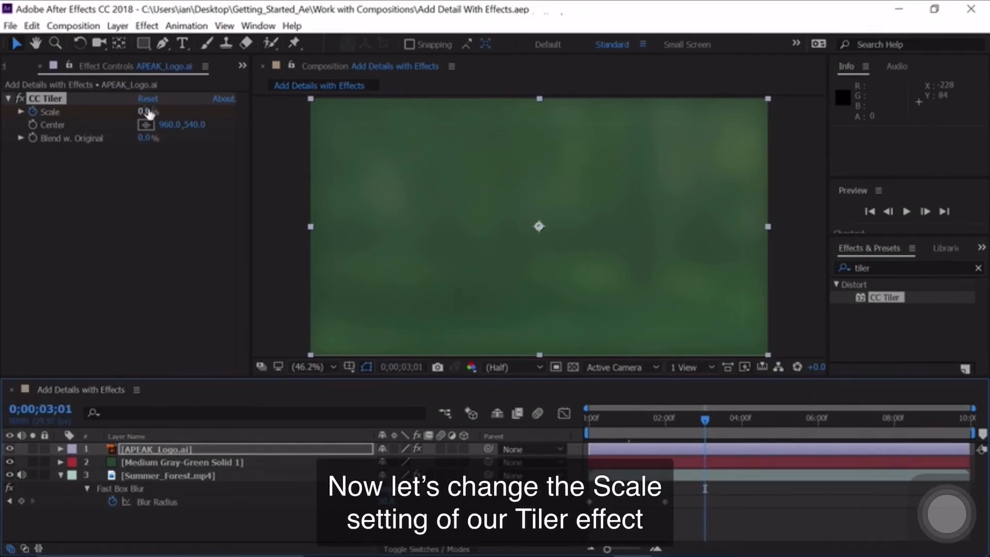
pyautogui.write('100')
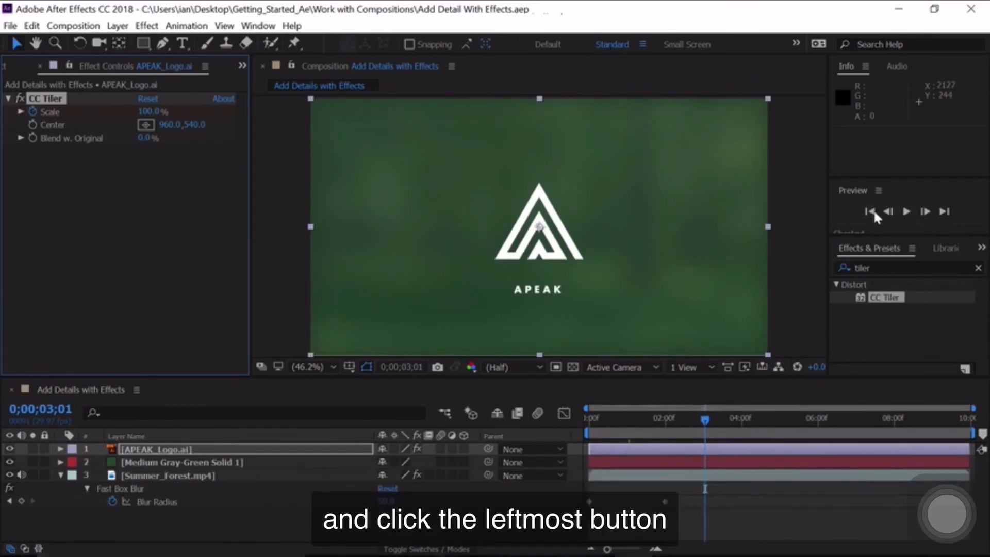
# Preview the animation from the first frame, then stop playback.
pyautogui.click(868, 211)
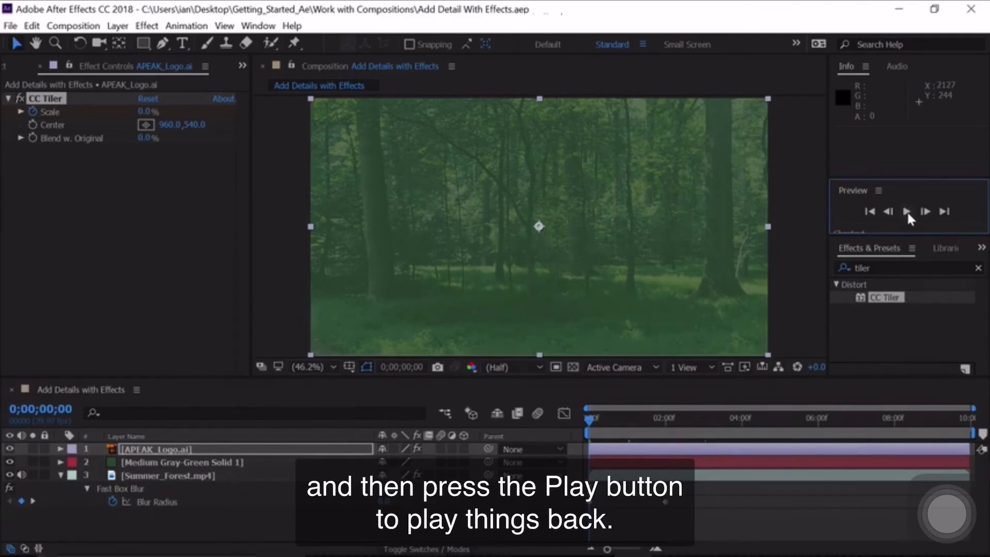
pyautogui.click(907, 211)
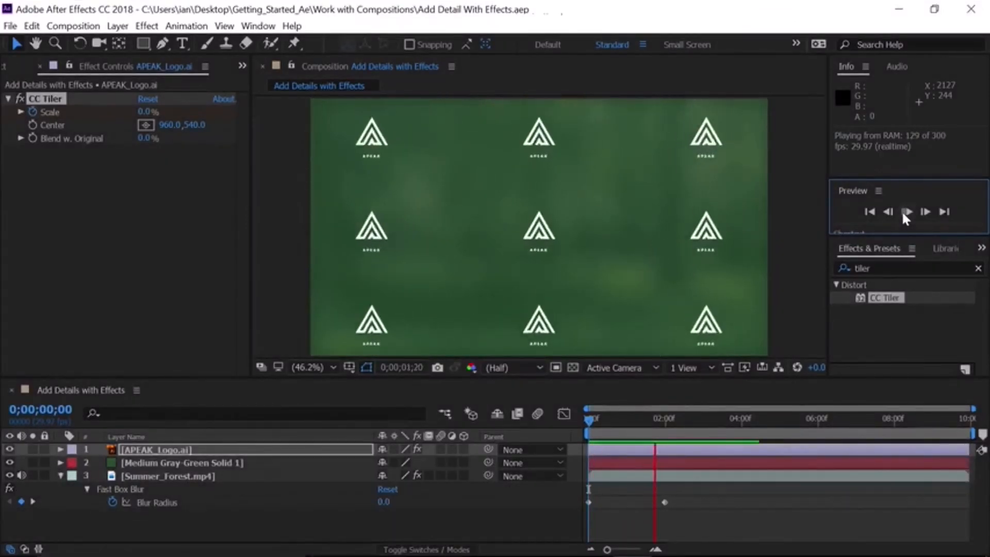
pyautogui.click(907, 211)
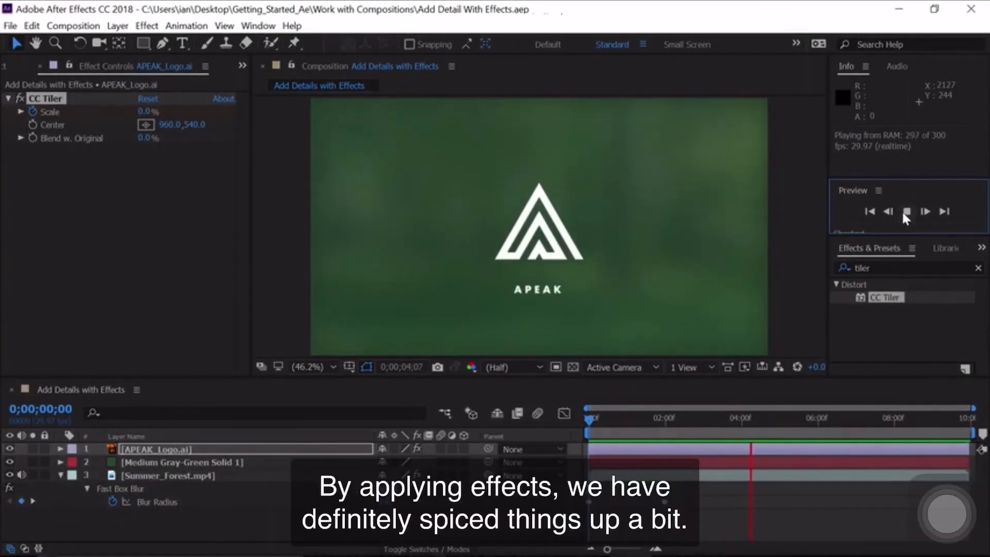